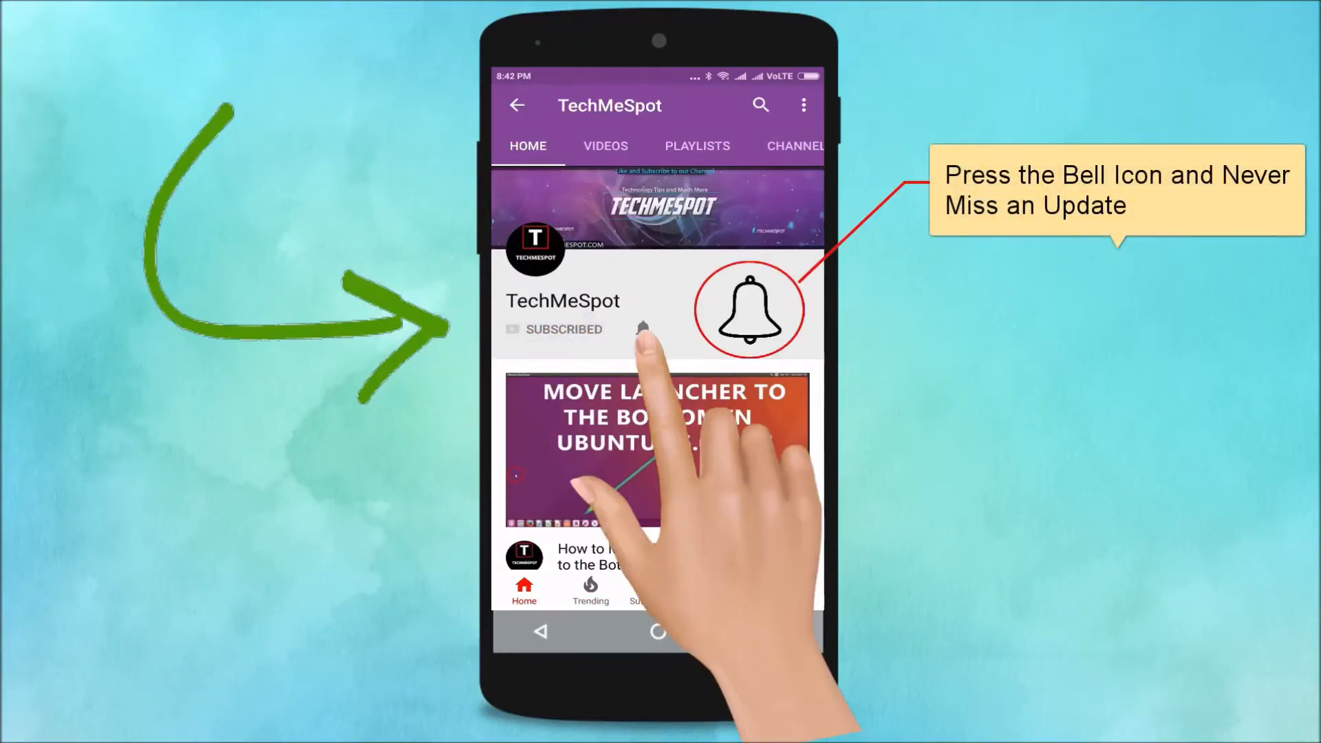
- Dismiss the Word document so only the Windows 10 desktop shows
left_click(643, 329)
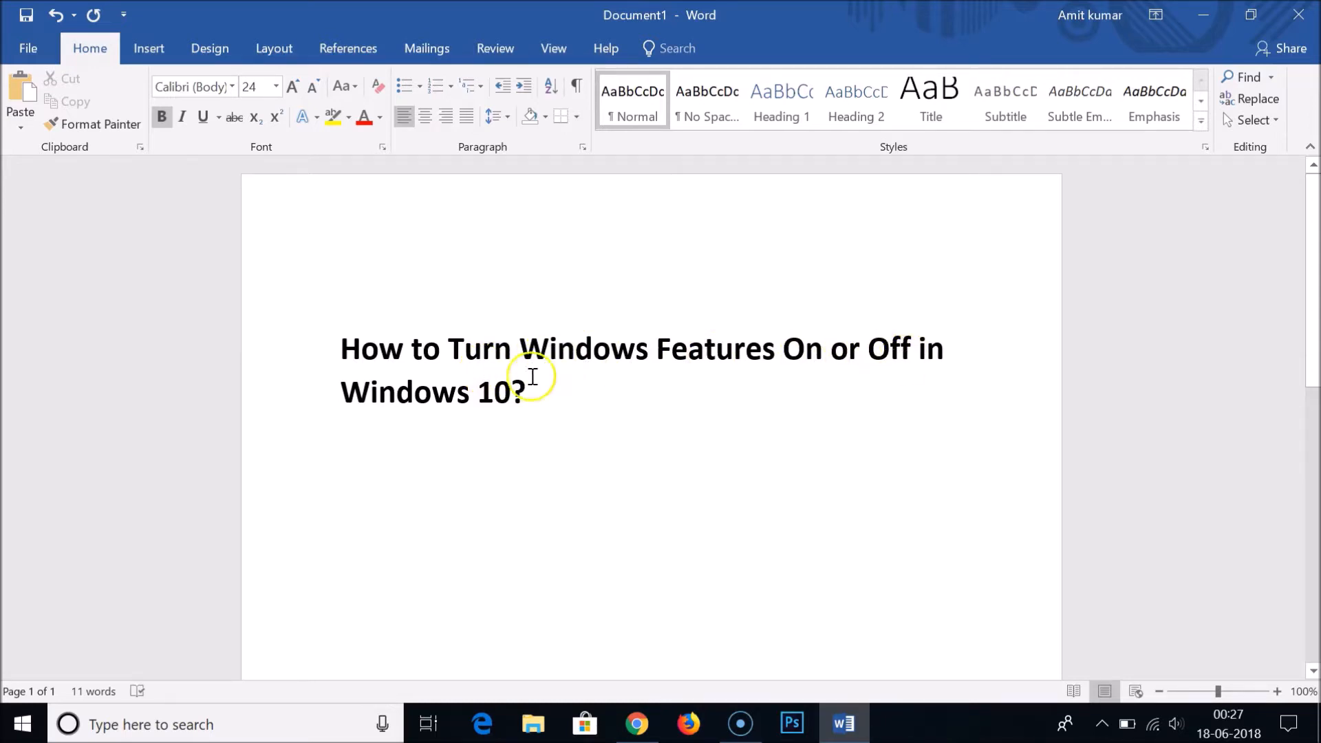
mouse_move(1213, 80)
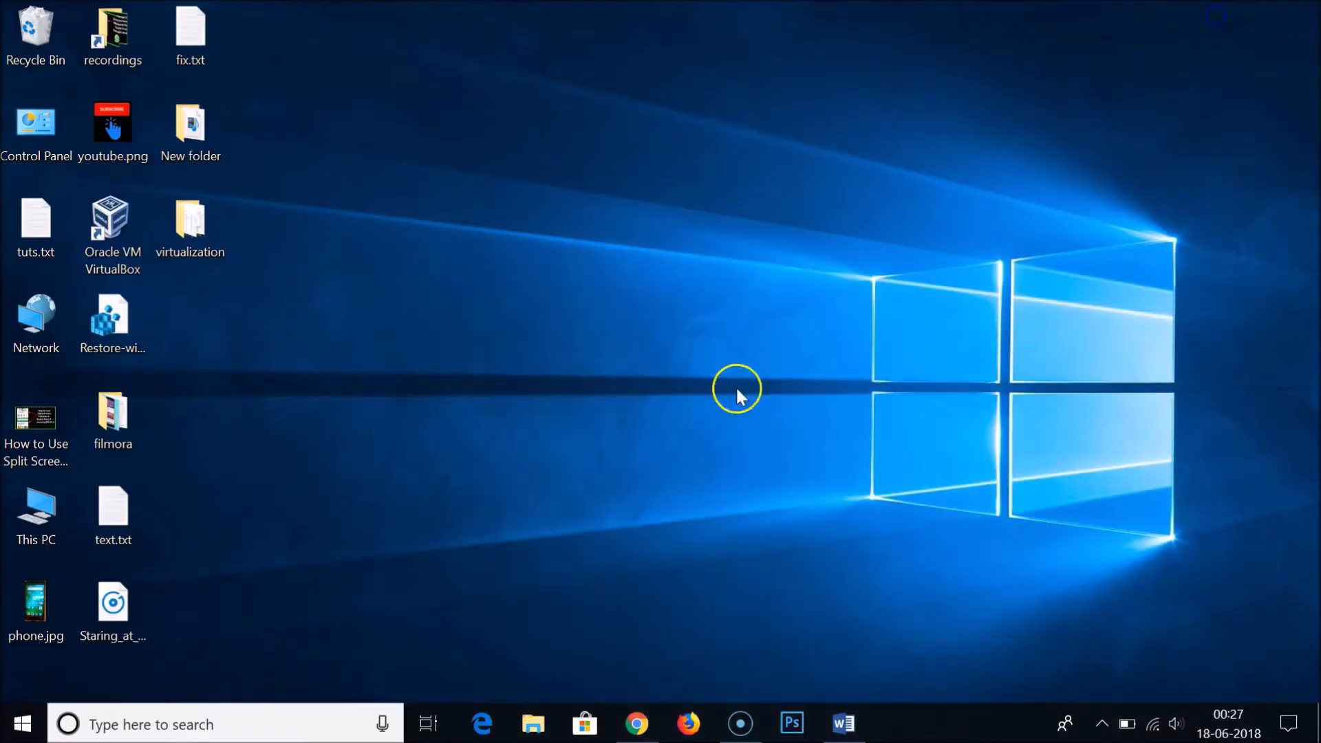
- Bring up the Run box and enter control panel as the program to launch
key("Win+r")
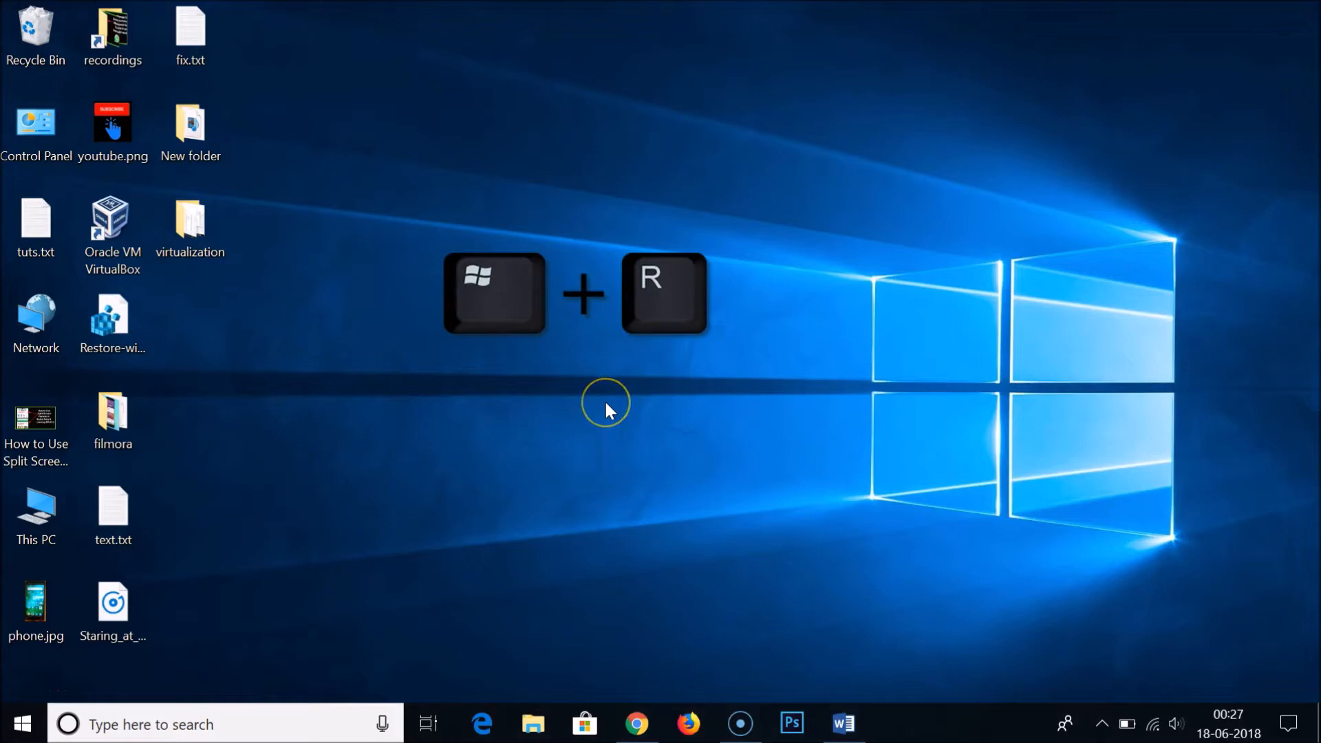
key("Win+r")
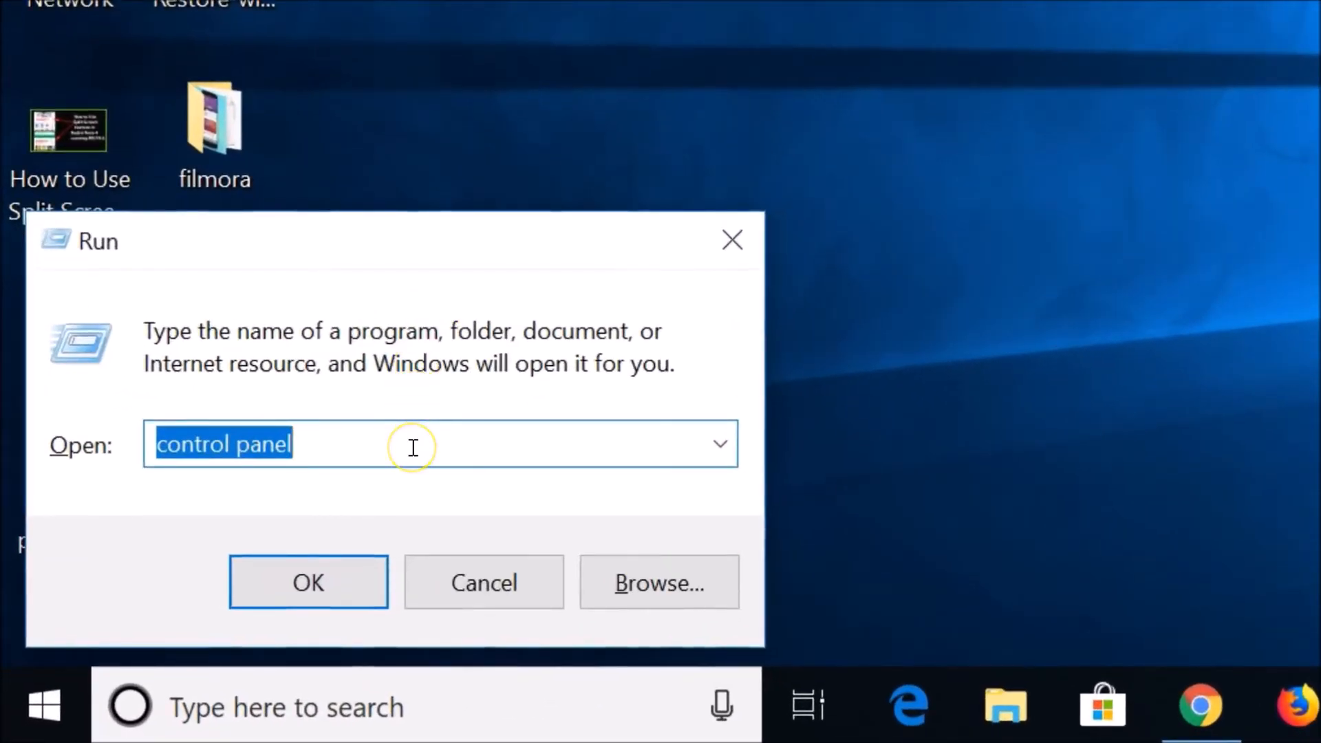
type("contro")
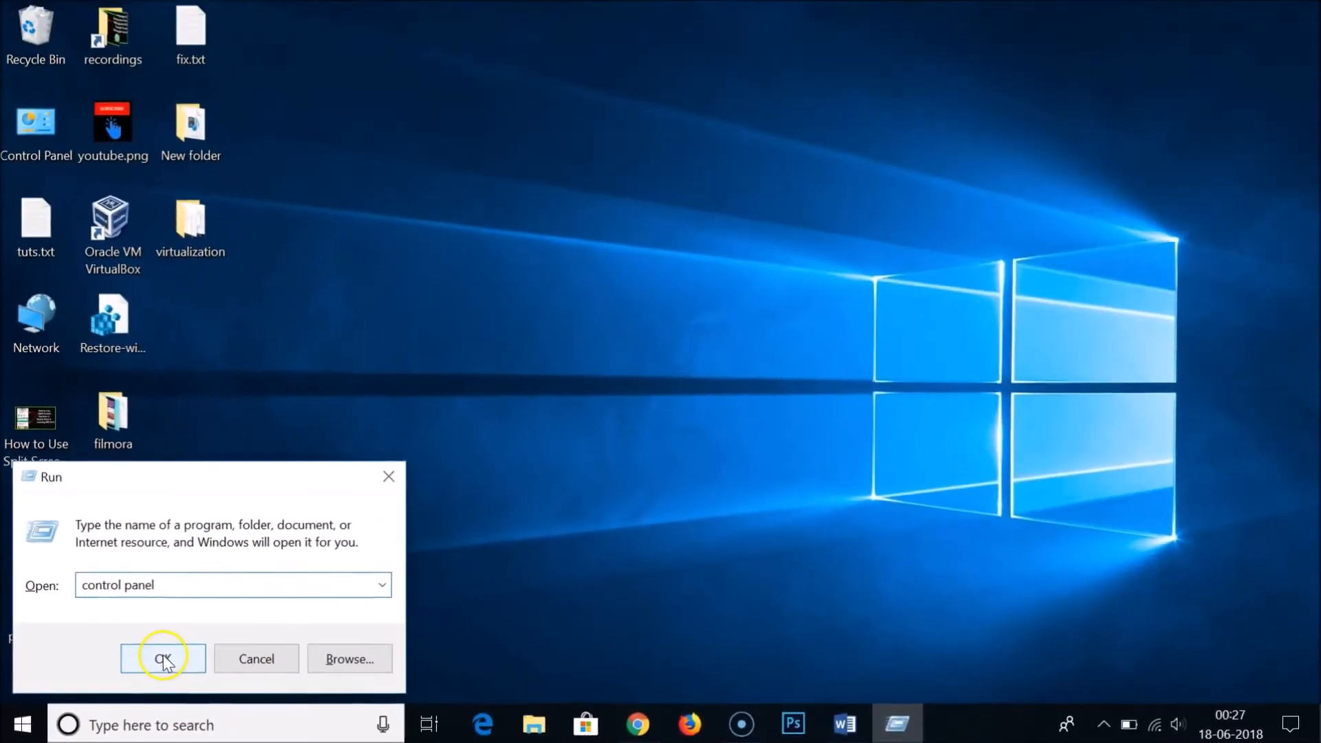
- Launch Control Panel from Run and set View by to Category
left_click(162, 657)
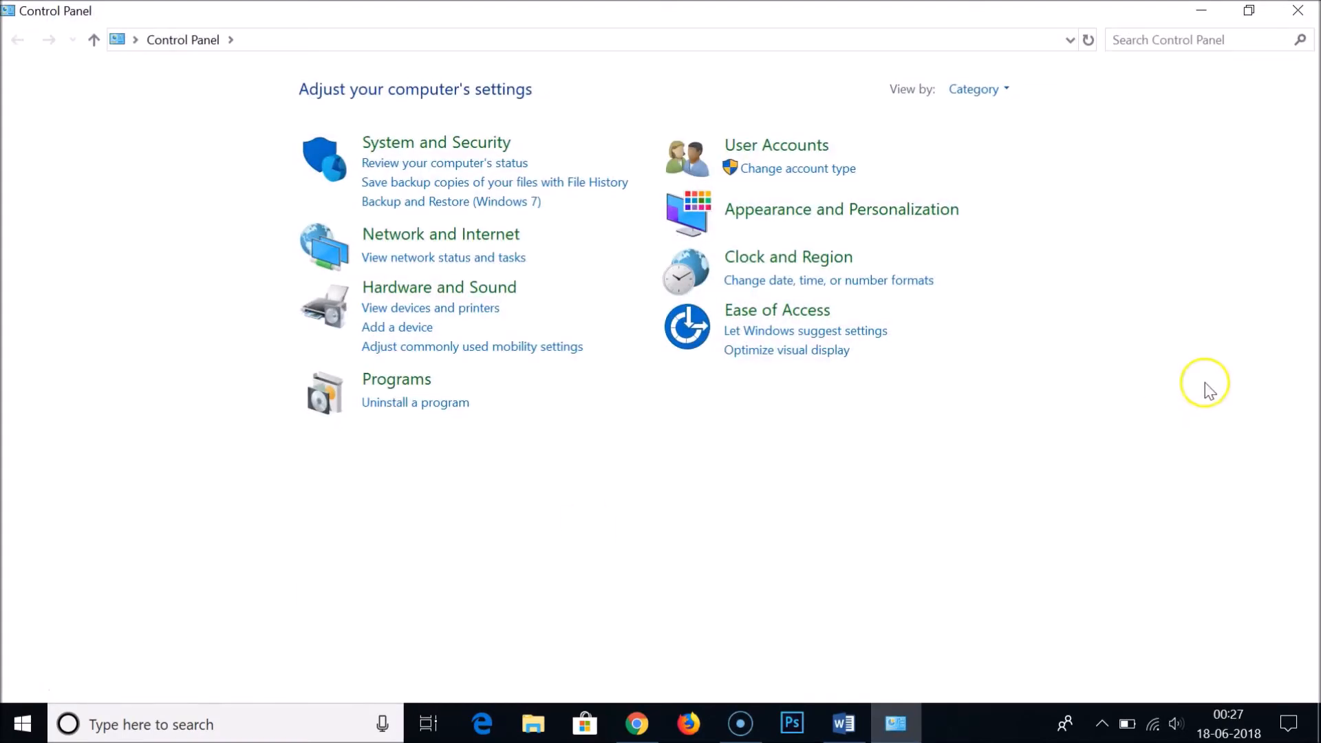
left_click(977, 89)
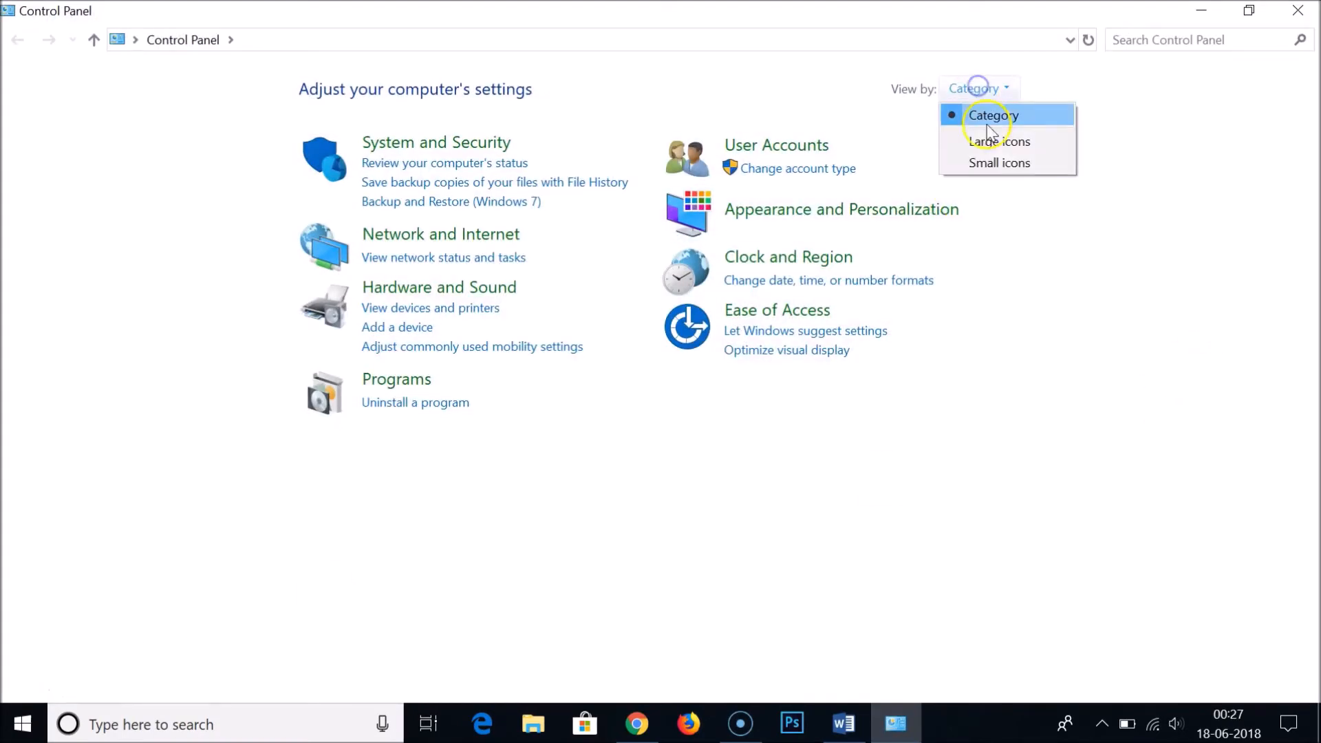
left_click(992, 116)
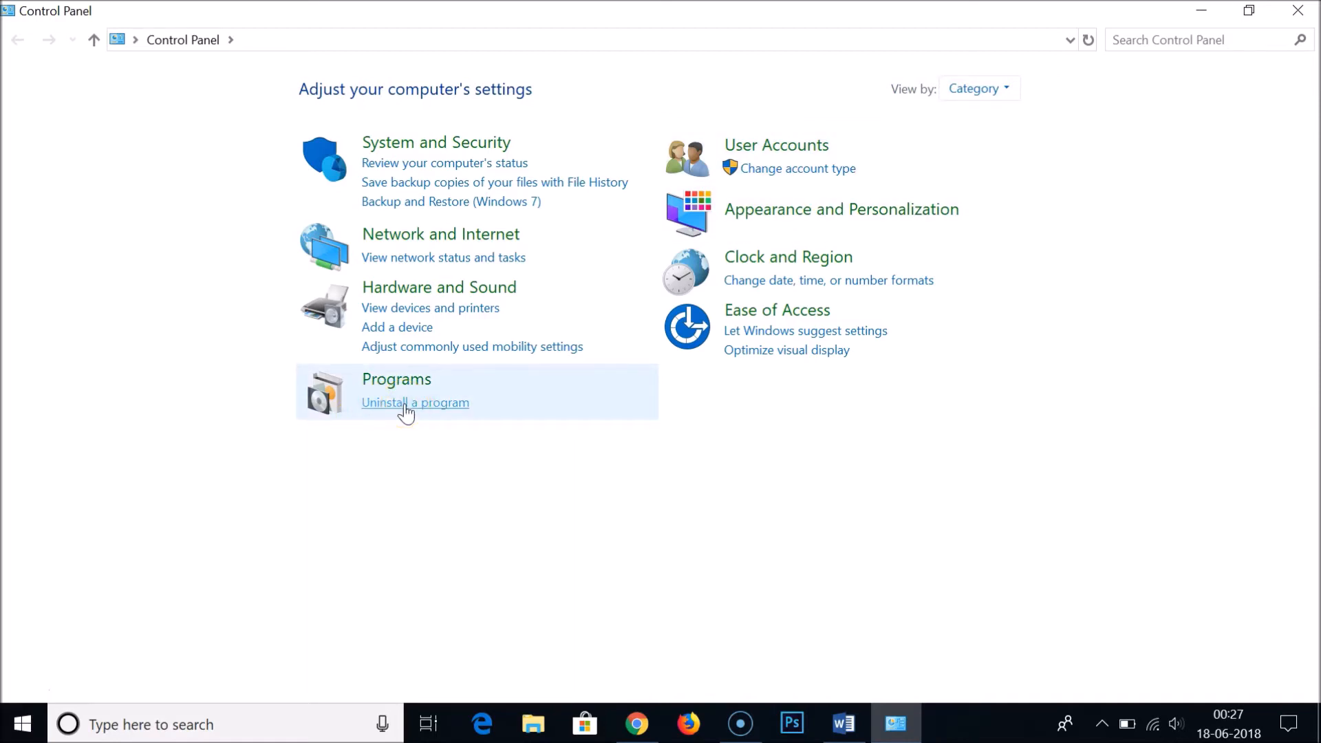
- Go to Programs and Features via Uninstall a program under Programs
left_click(415, 402)
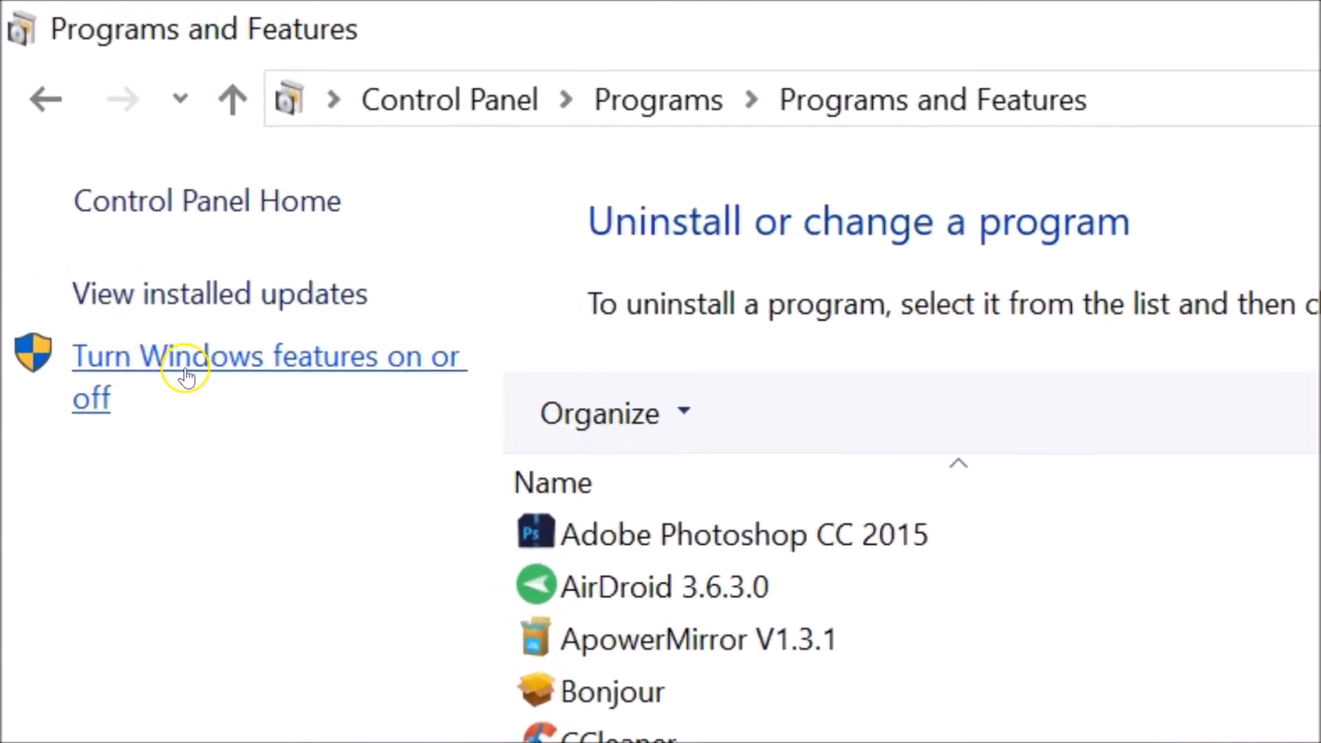
mouse_move(200, 398)
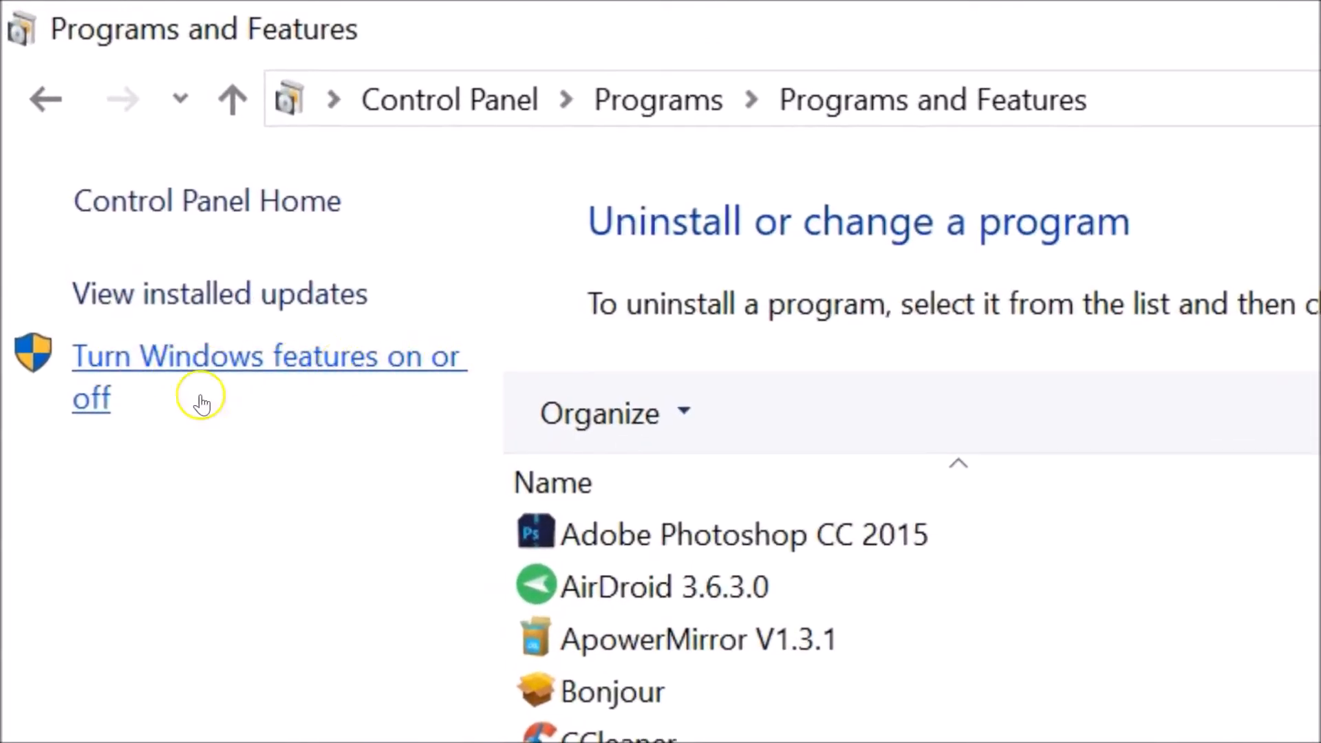
mouse_move(163, 375)
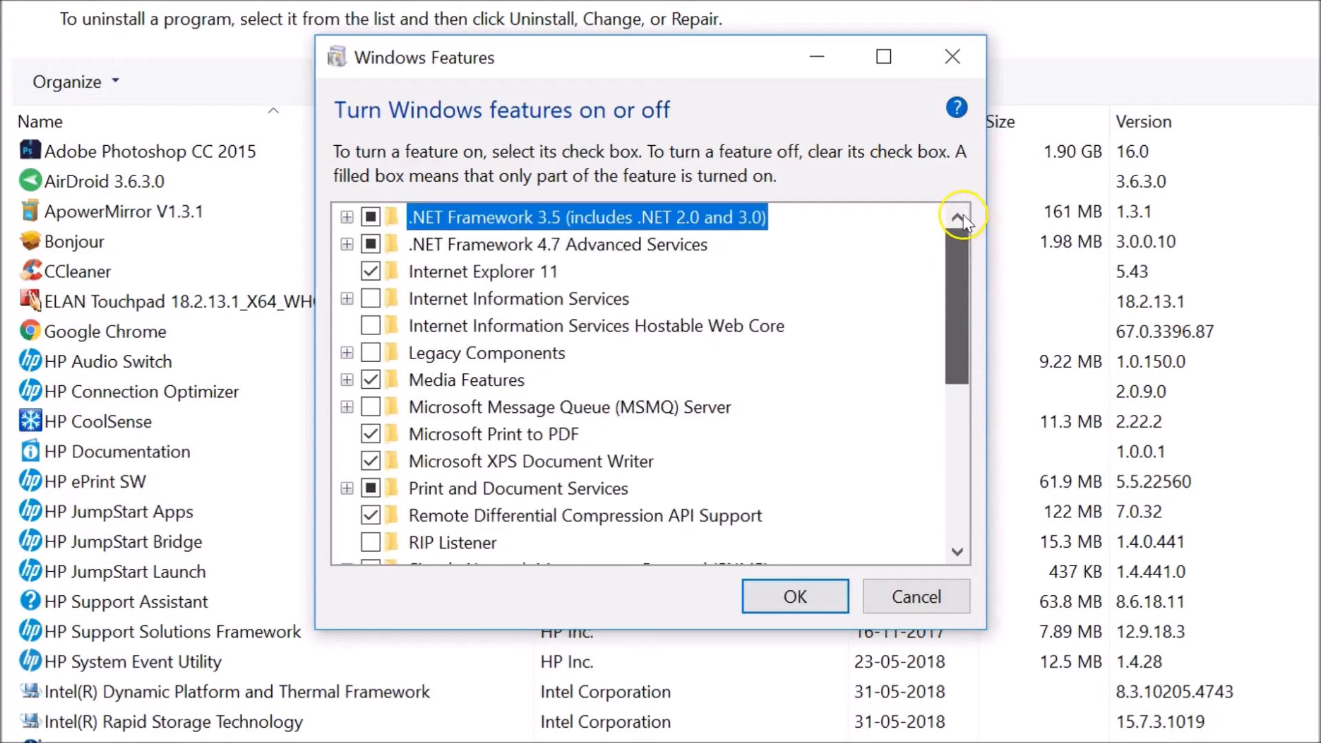
mouse_move(476, 271)
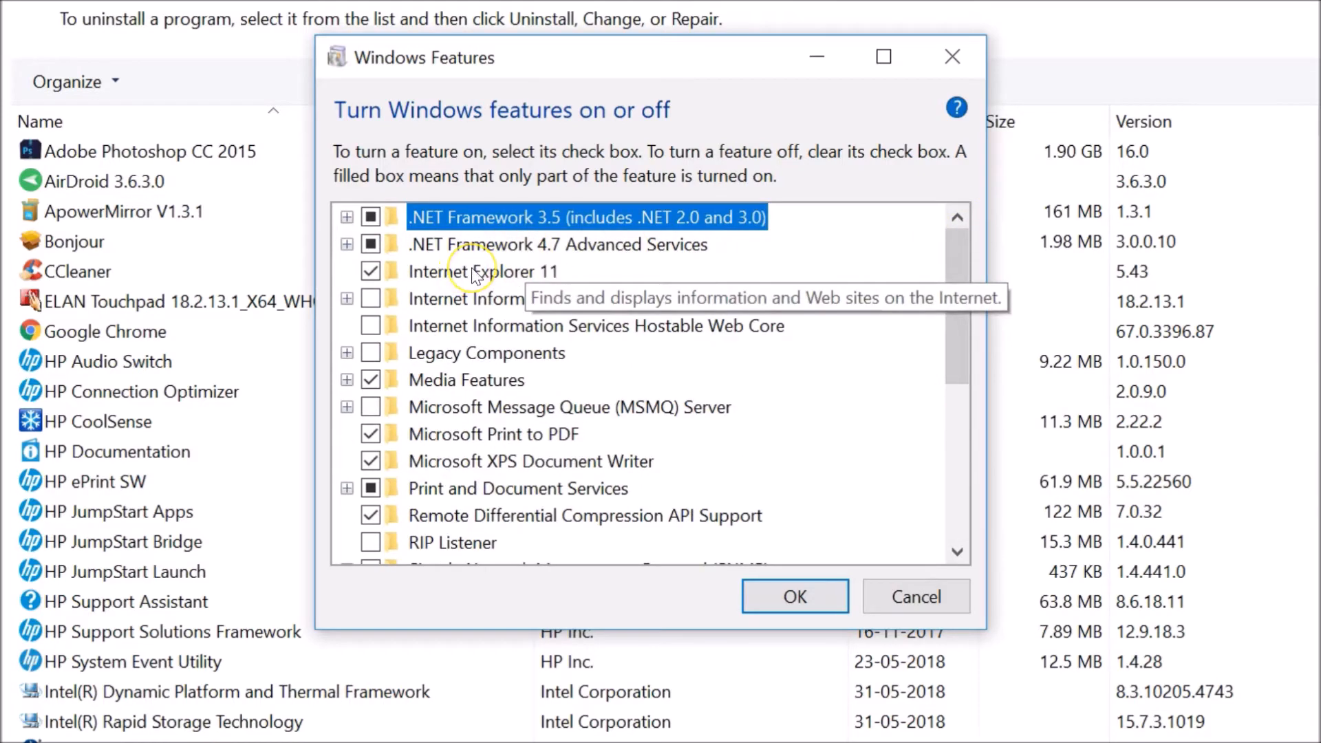
mouse_move(419, 267)
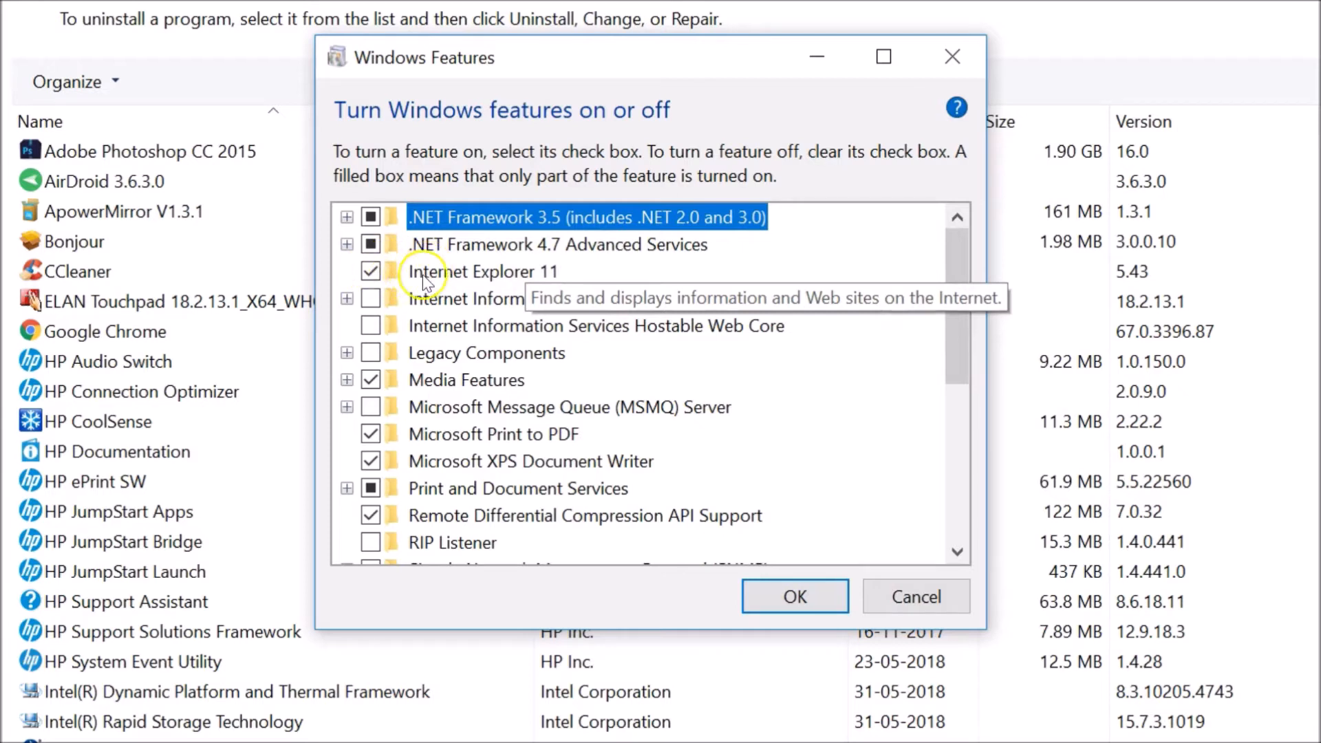
mouse_move(506, 289)
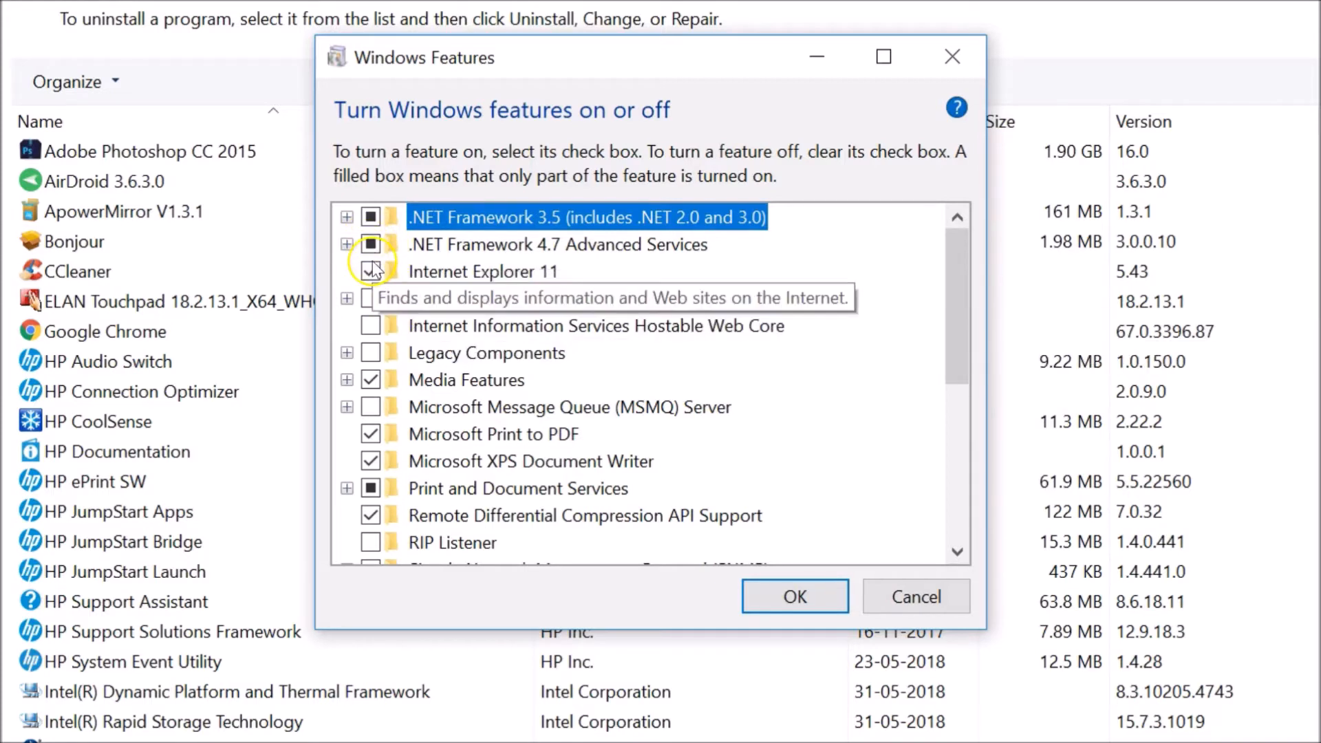
- Bring up the Windows Features dialog from Turn Windows features on or off
left_click(370, 271)
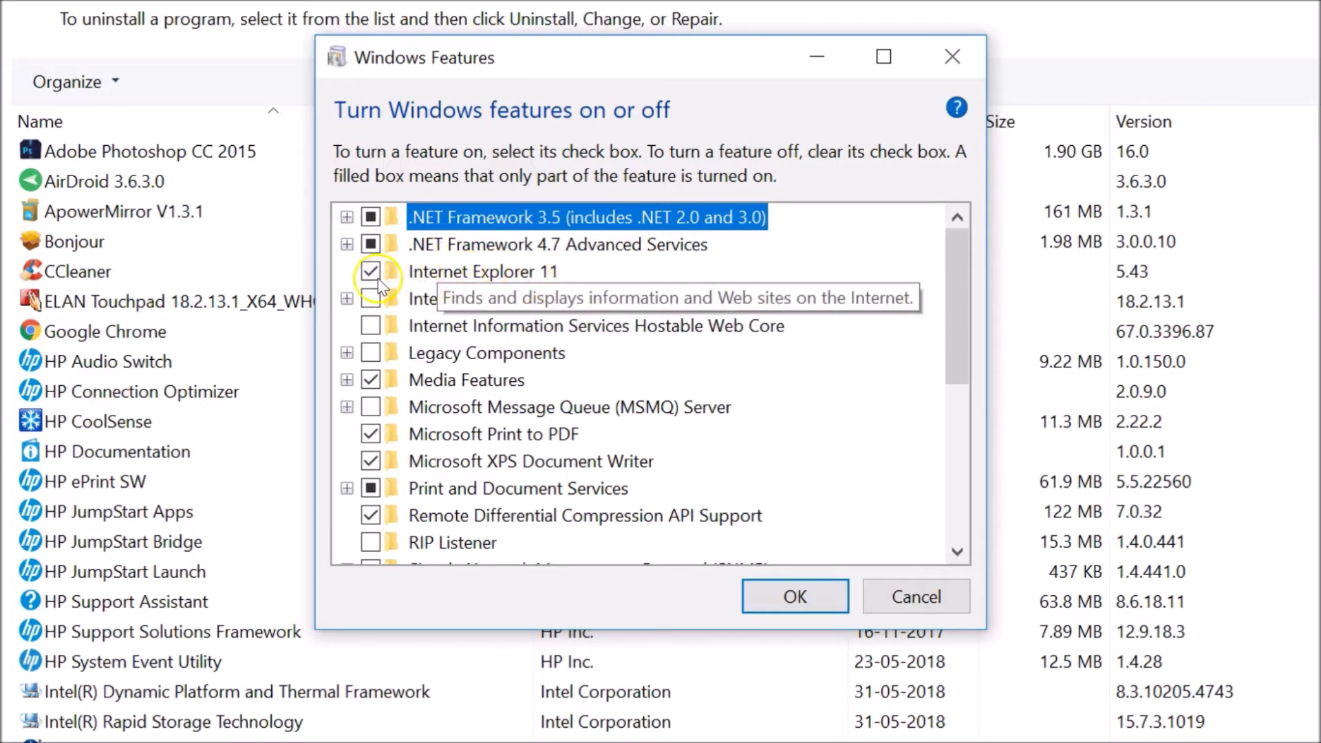
- Uncheck Internet Explorer 11, then answer No to keep it enabled
left_click(370, 271)
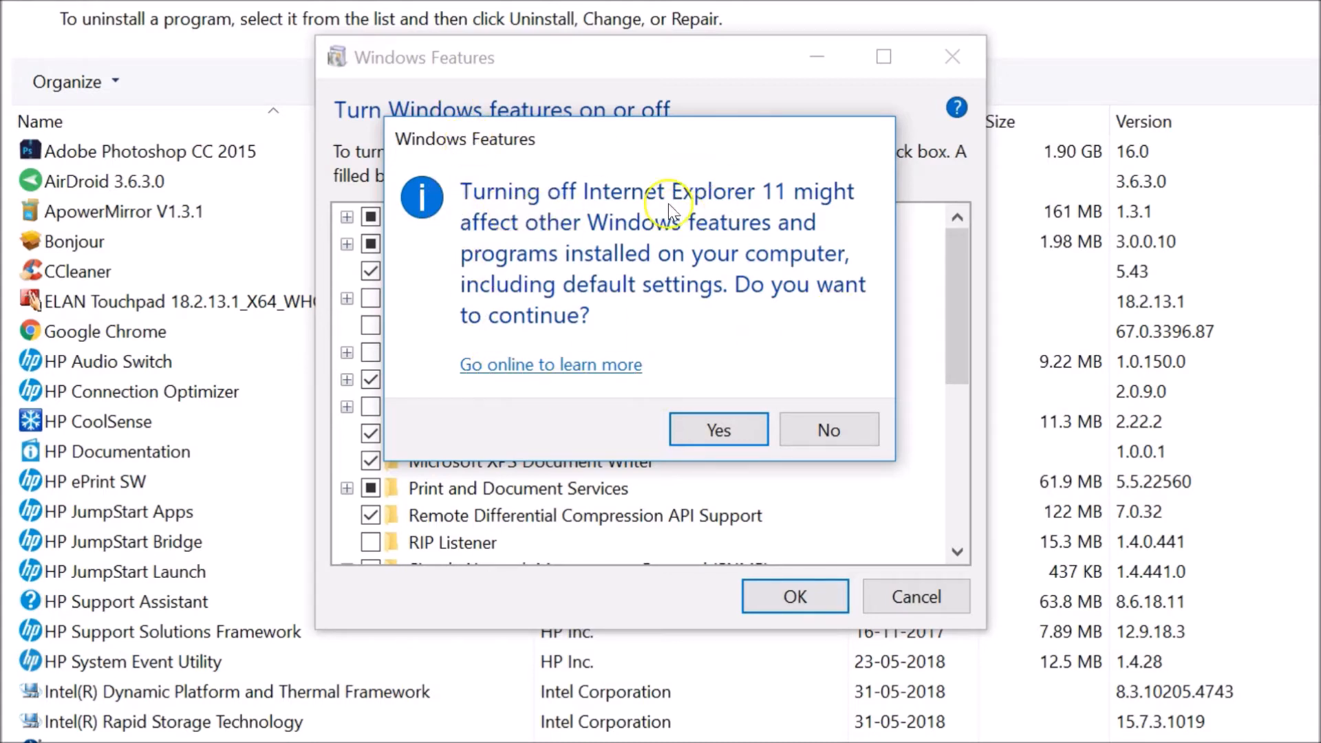
mouse_move(613, 249)
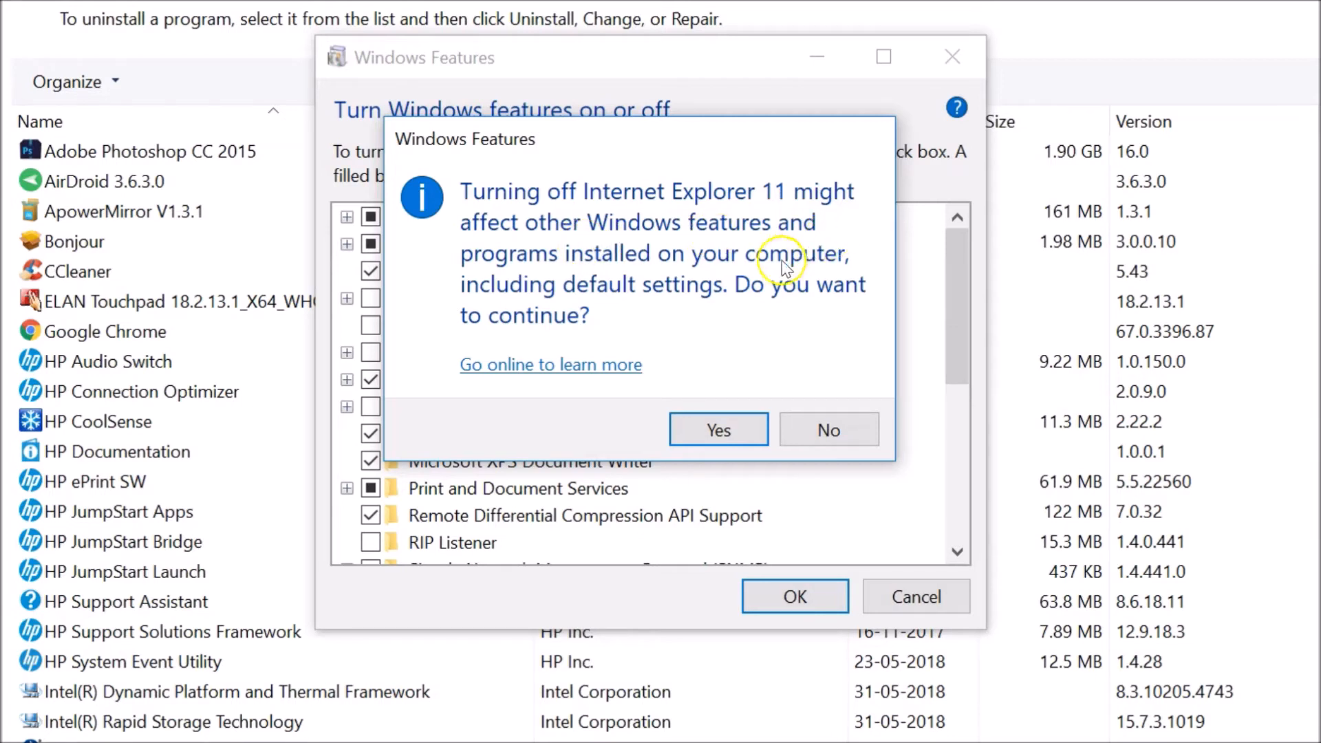
mouse_move(678, 301)
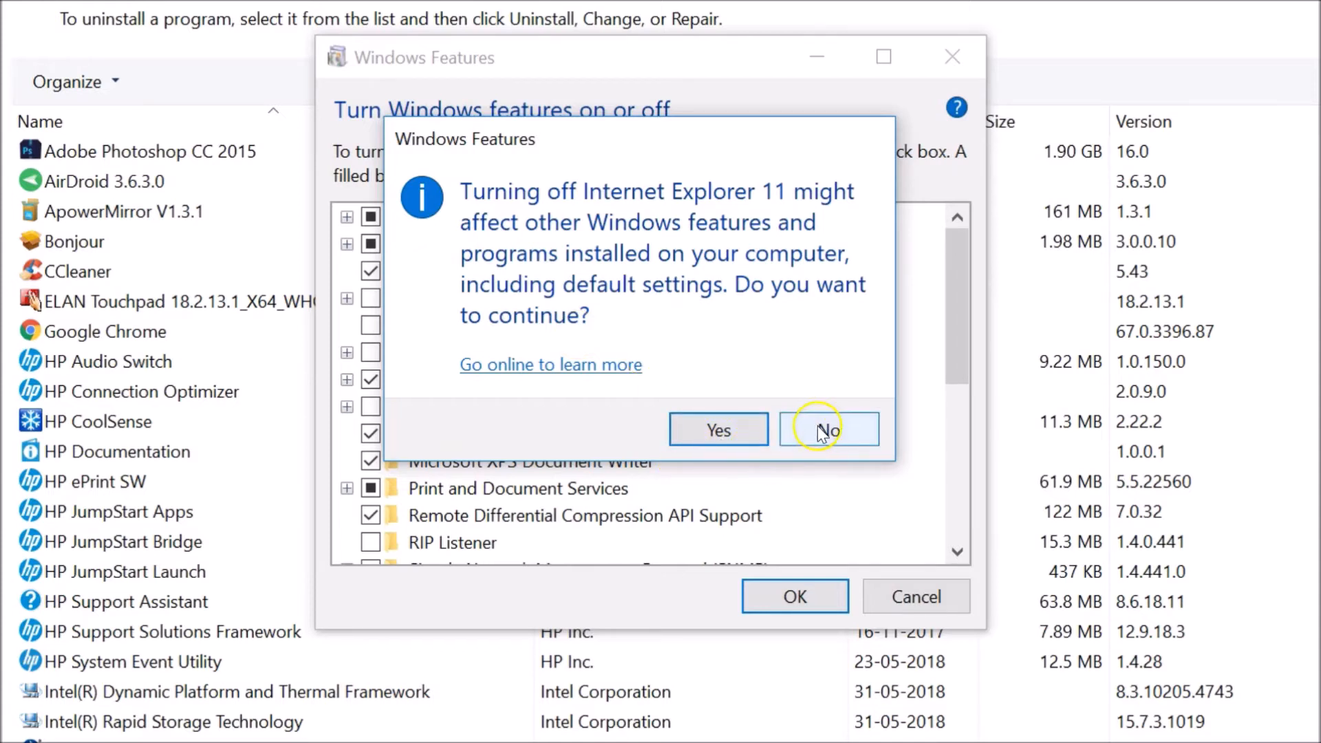
left_click(829, 429)
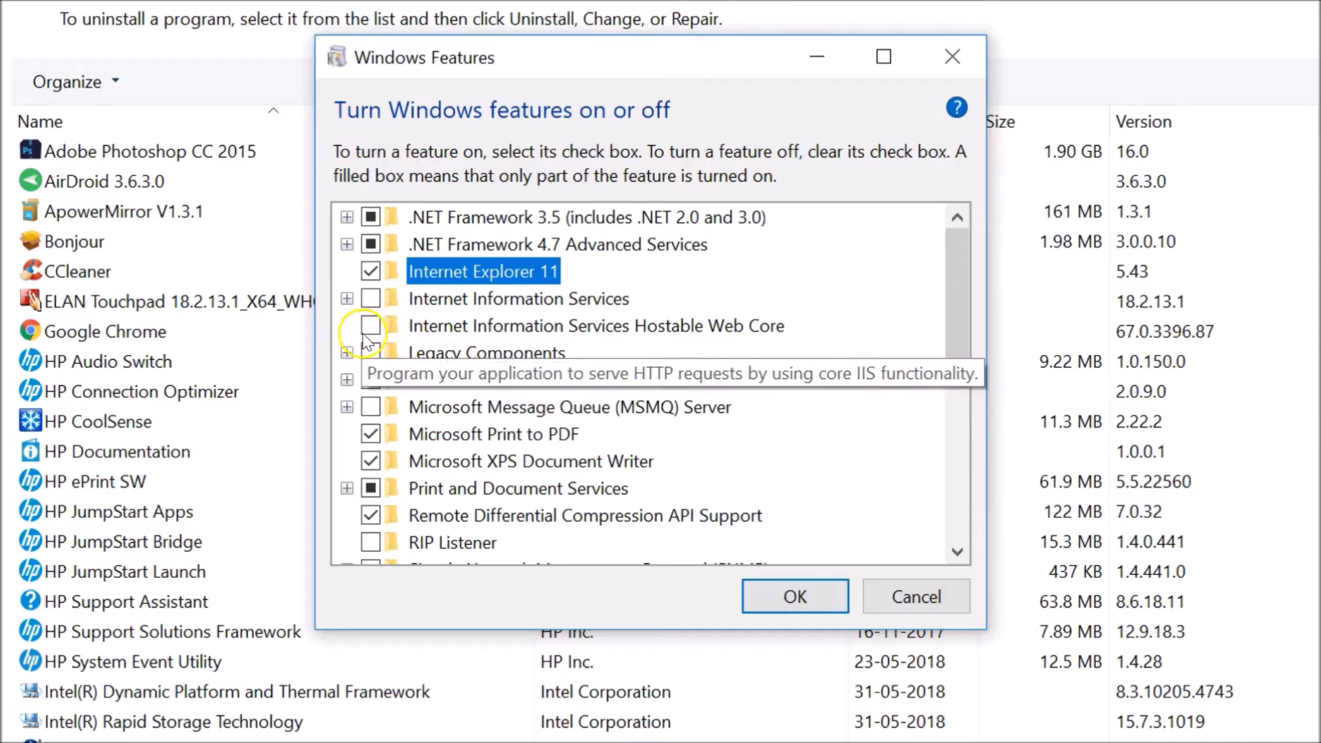
- Tick Internet Information Services so it is partly turned on
left_click(371, 326)
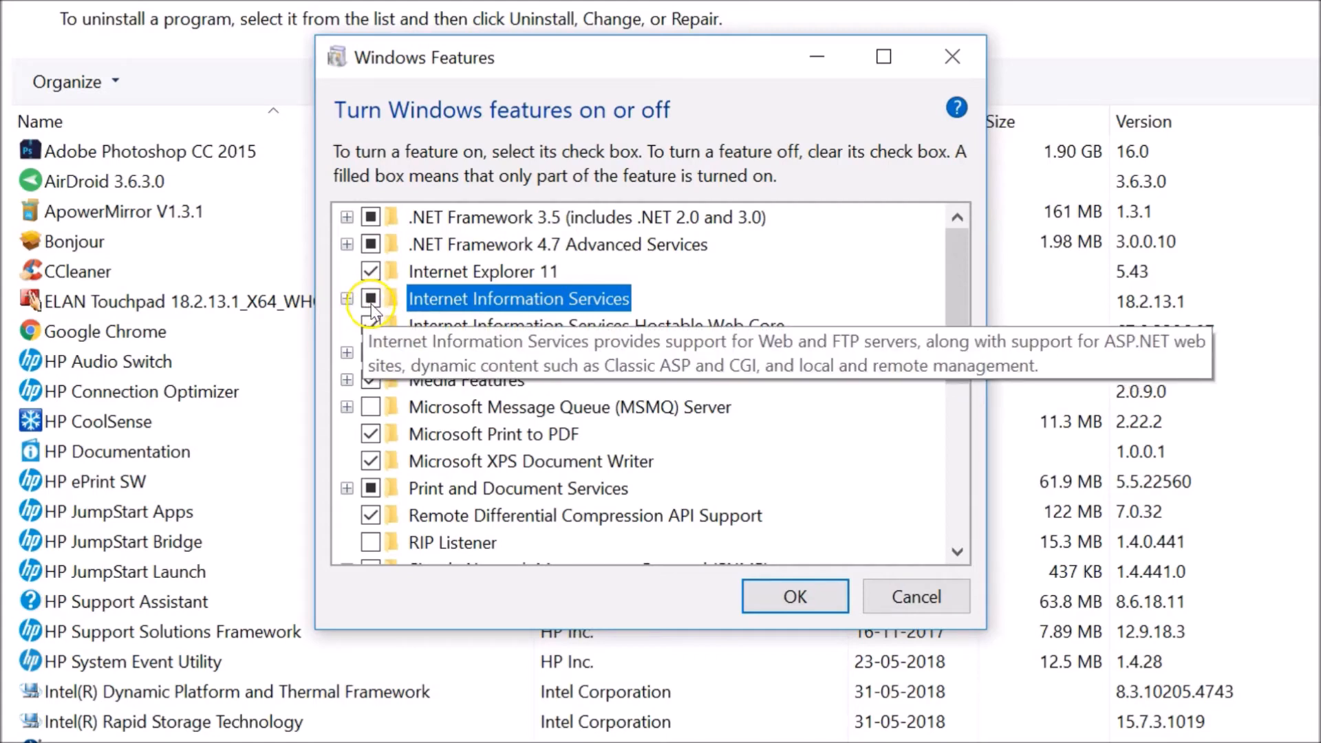
mouse_move(476, 326)
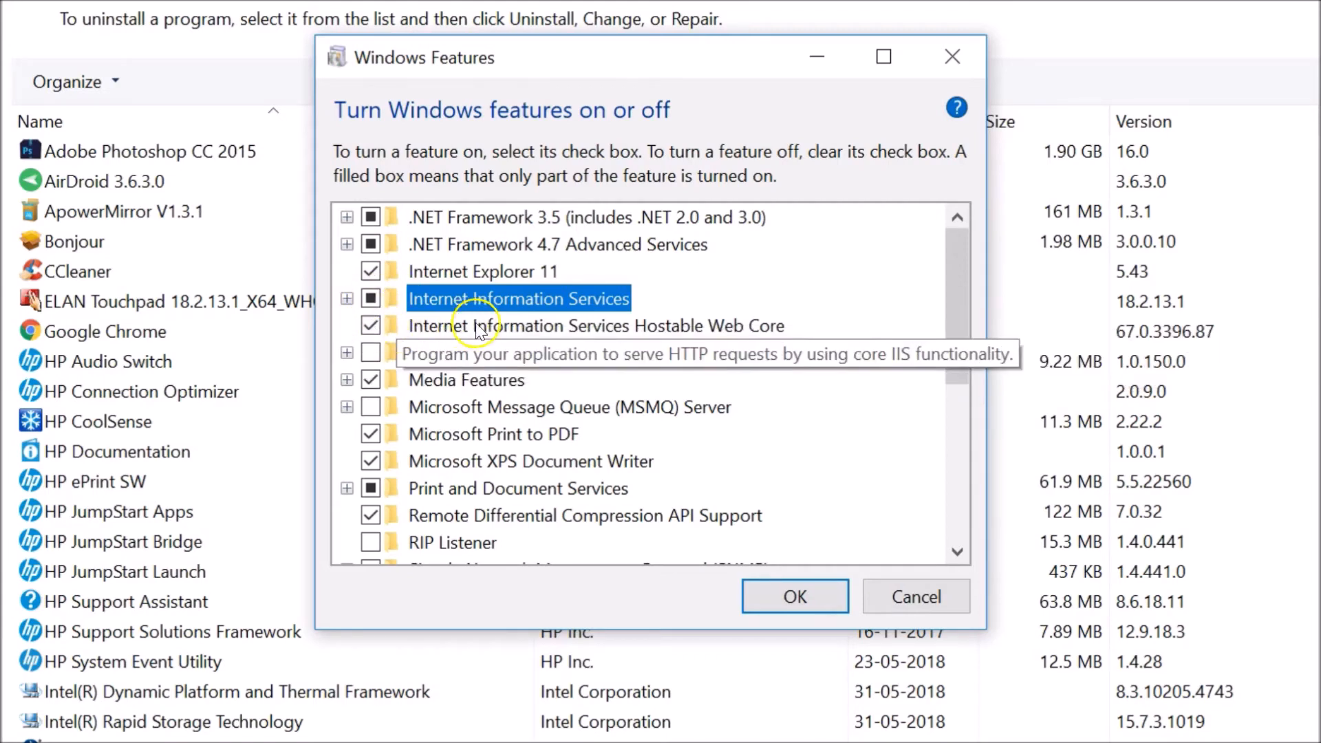
mouse_move(556, 355)
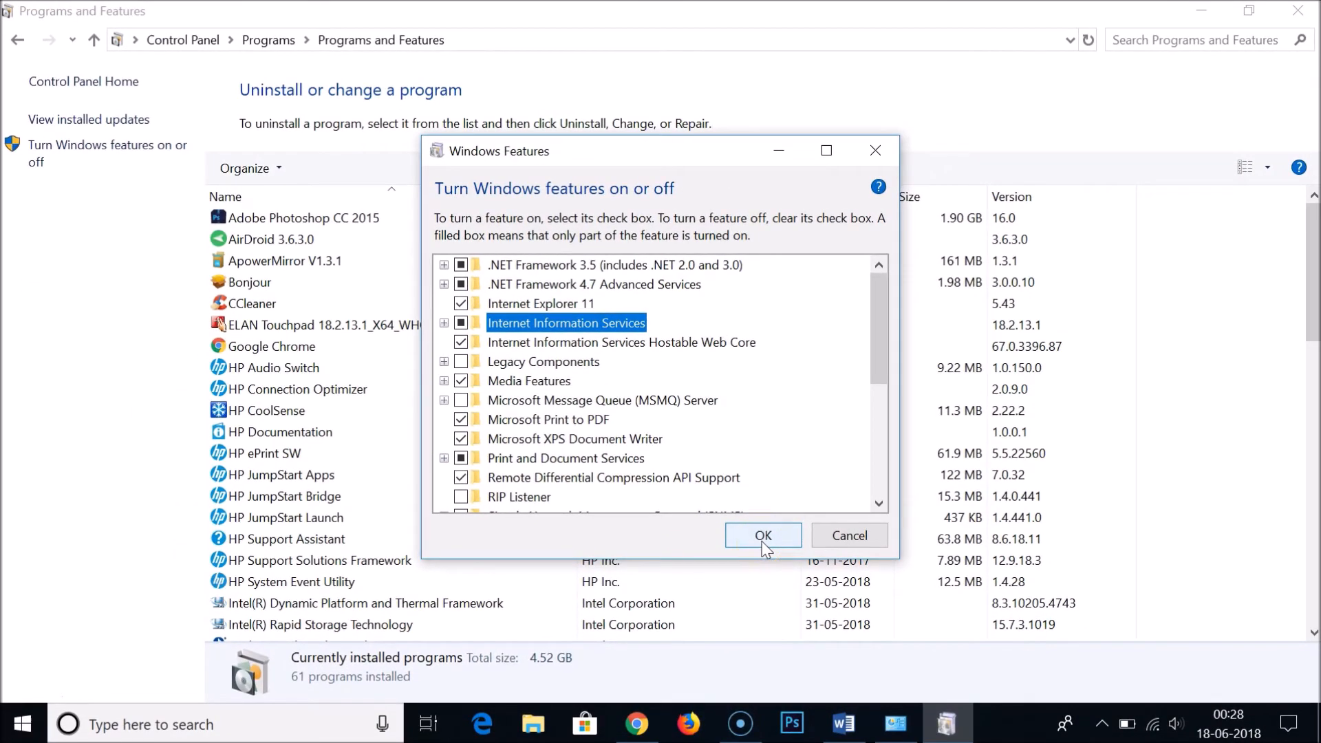
- Apply the feature changes with OK and close the completion notice once Windows finishes
left_click(762, 535)
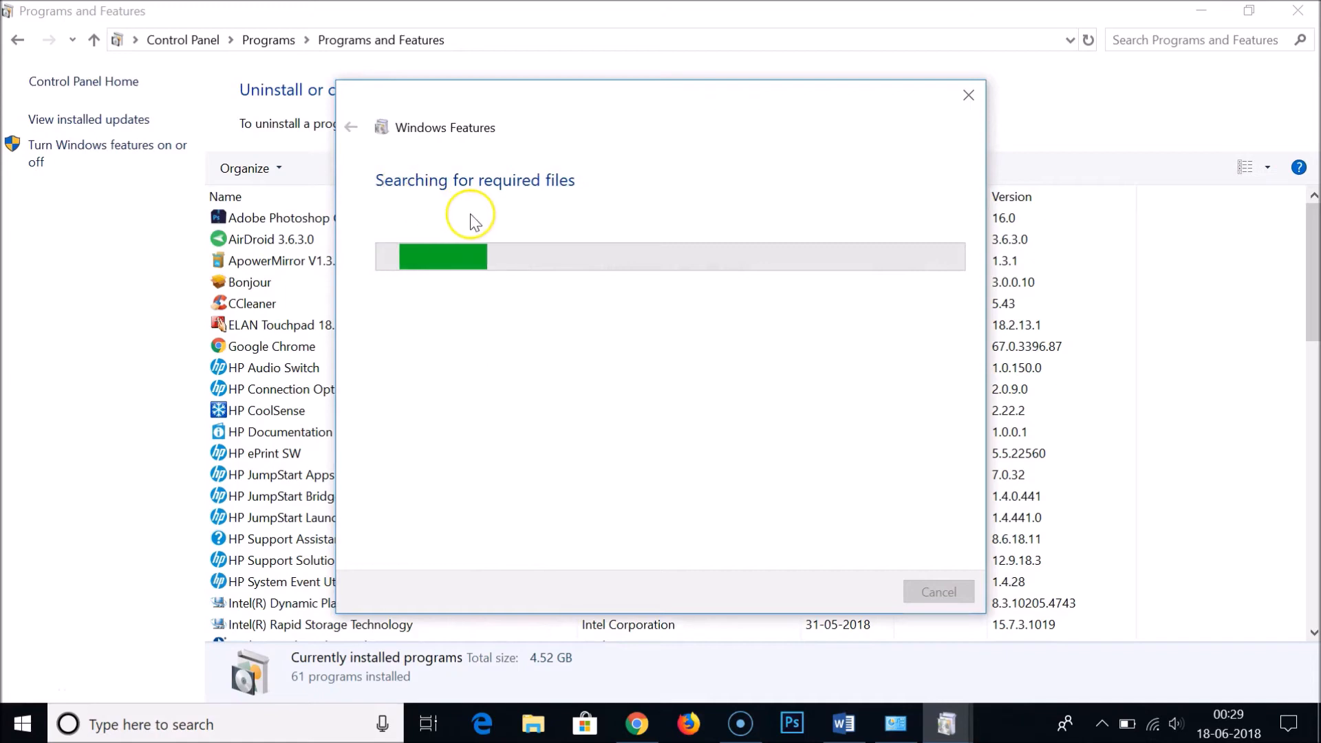
mouse_move(497, 209)
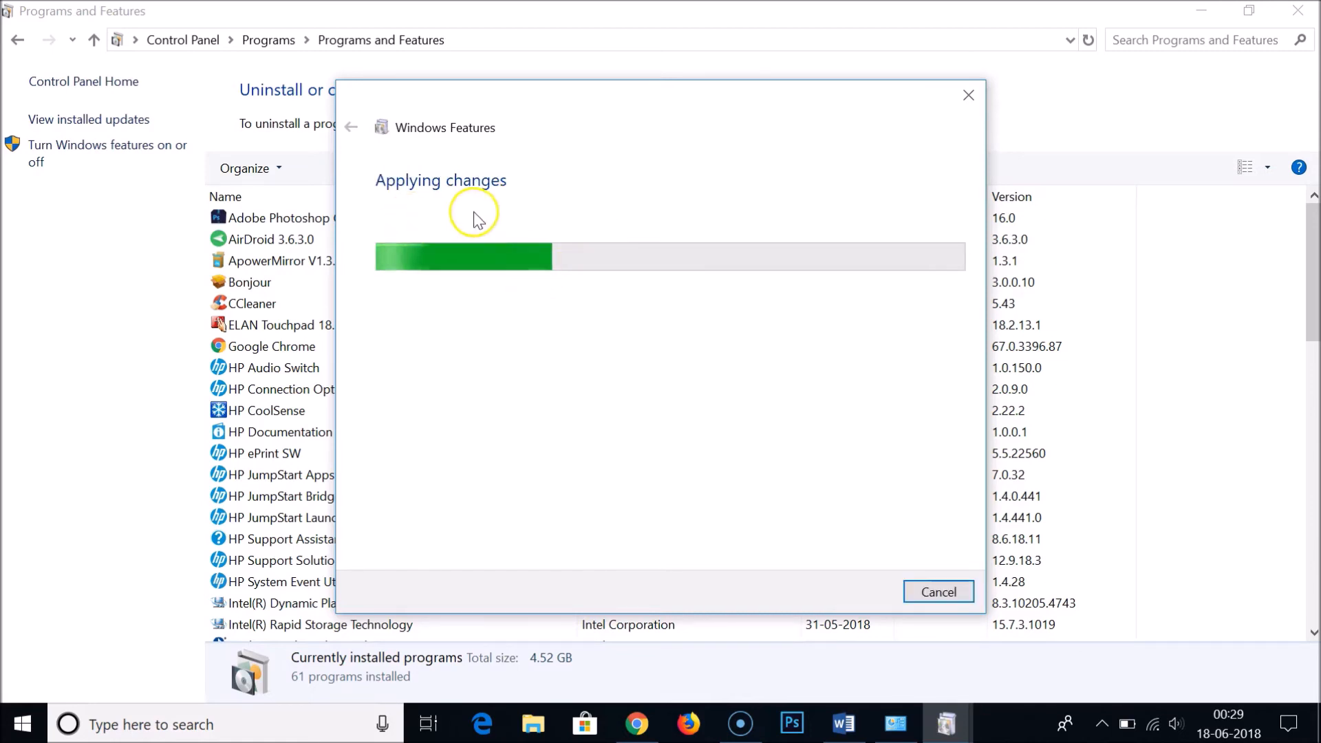
mouse_move(483, 220)
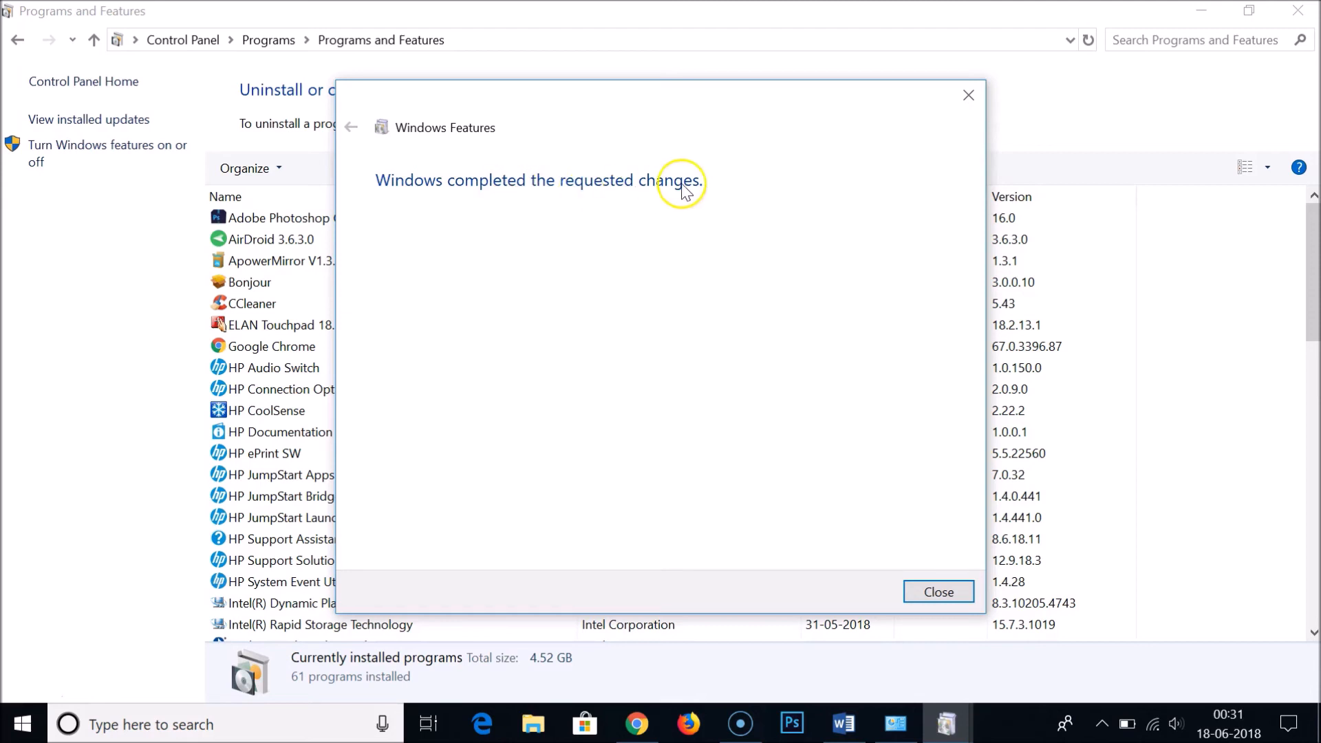
mouse_move(901, 463)
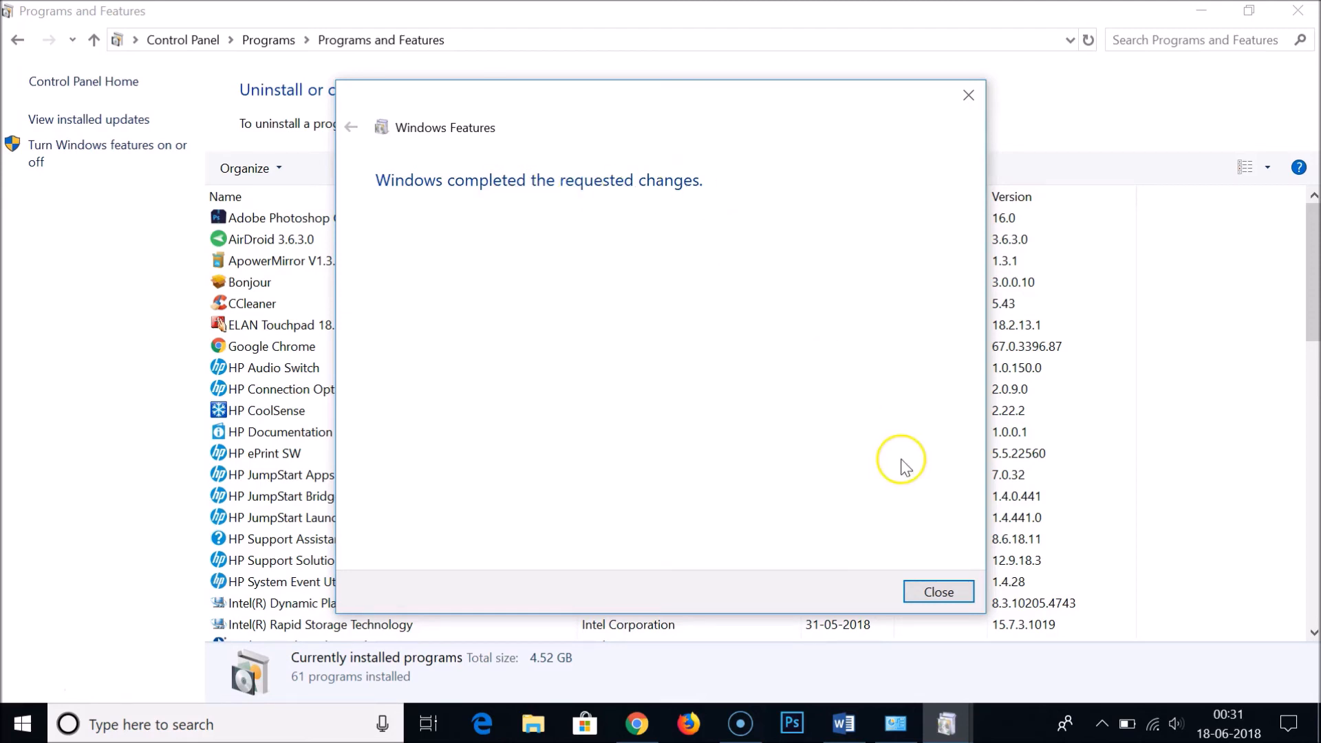
left_click(938, 592)
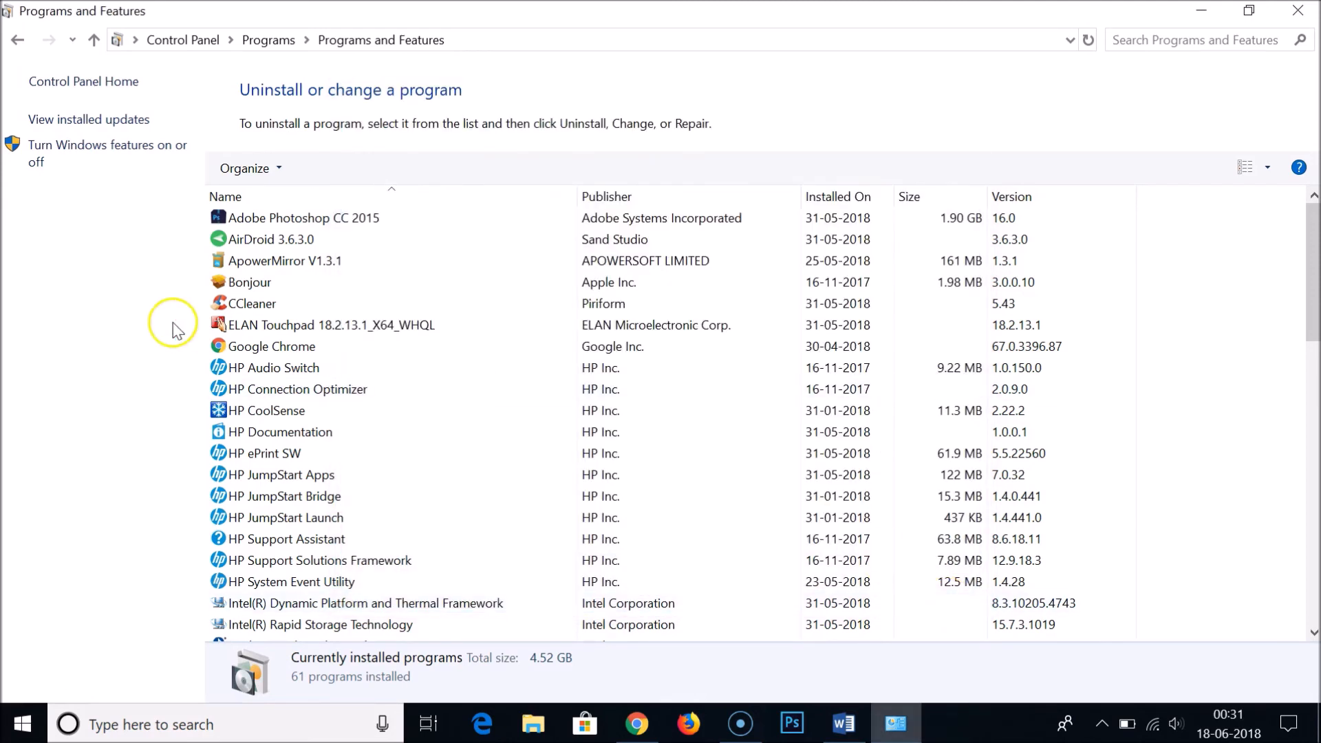